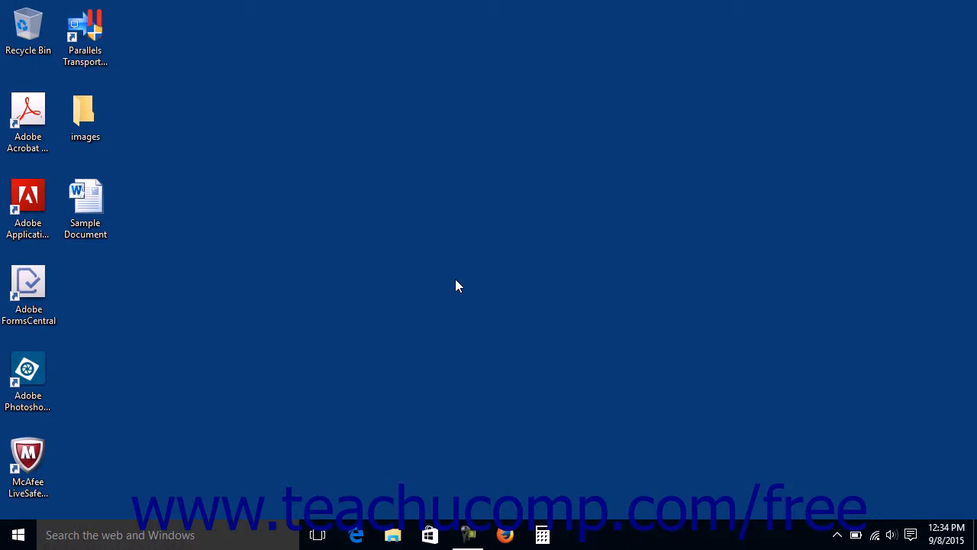
mouse_move(17, 533)
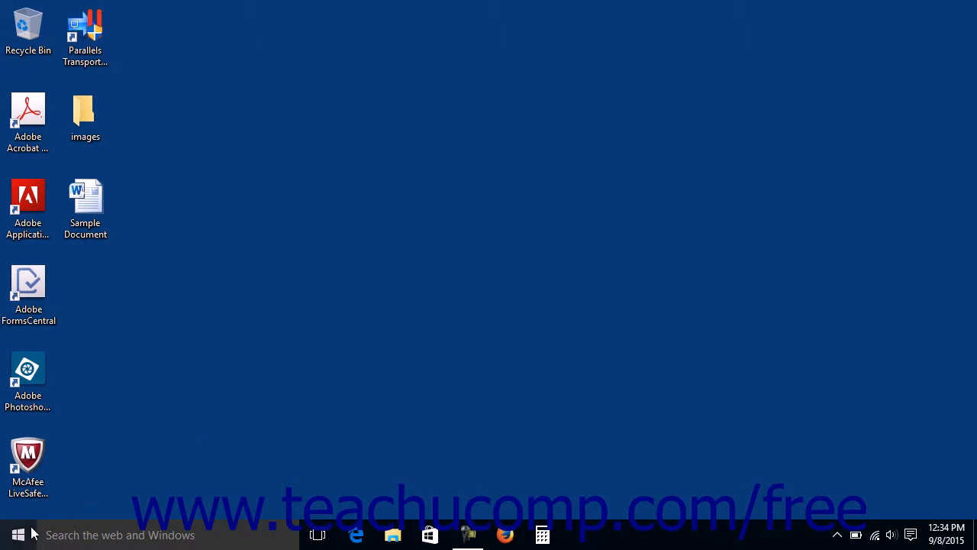
- Open Windows Settings from the Start menu to reach the System Display page
left_click(15, 534)
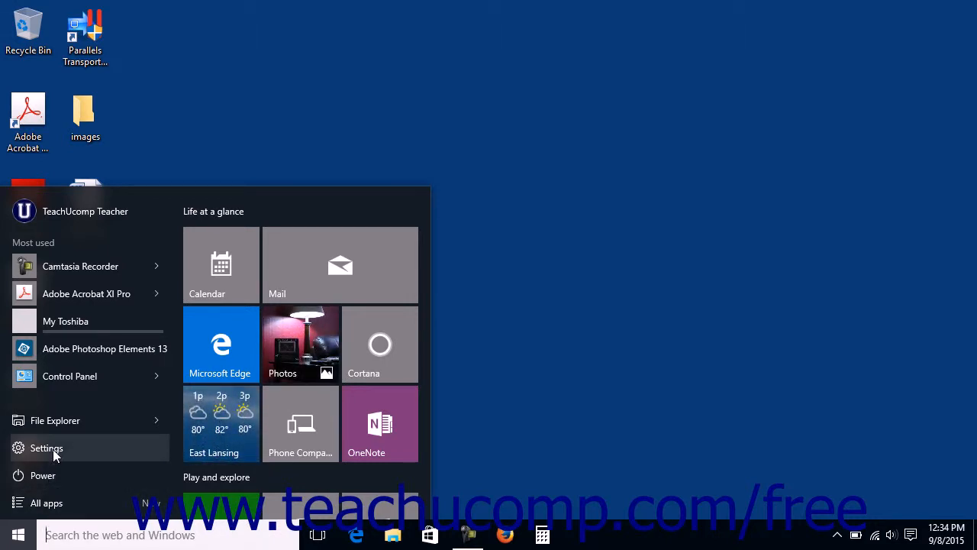
left_click(45, 447)
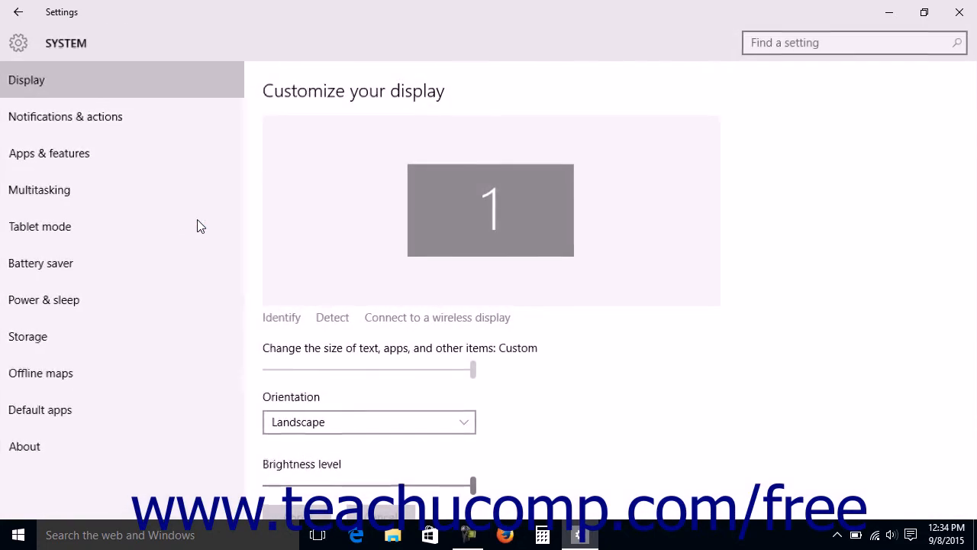
mouse_move(61, 226)
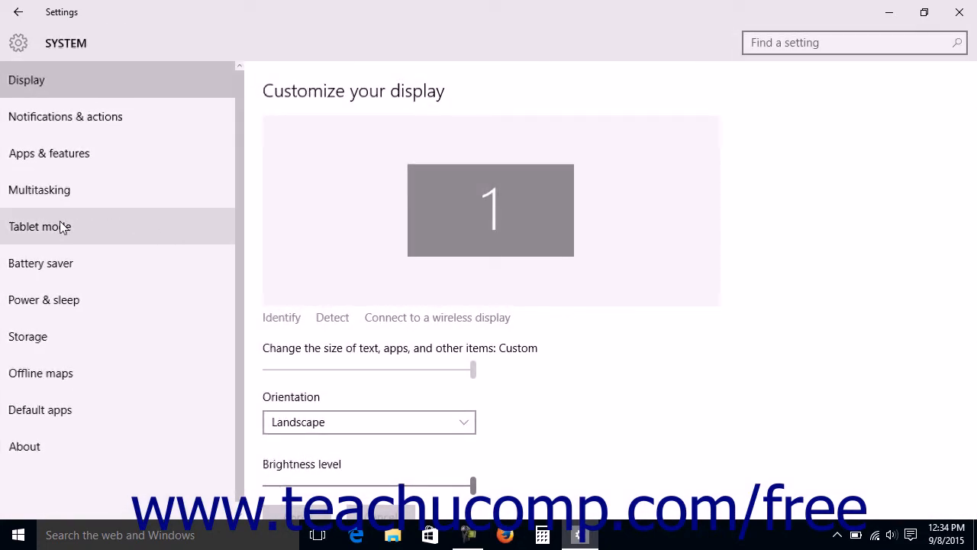
- Switch 'Make Windows more touch-friendly' to On on the Tablet mode page
left_click(39, 226)
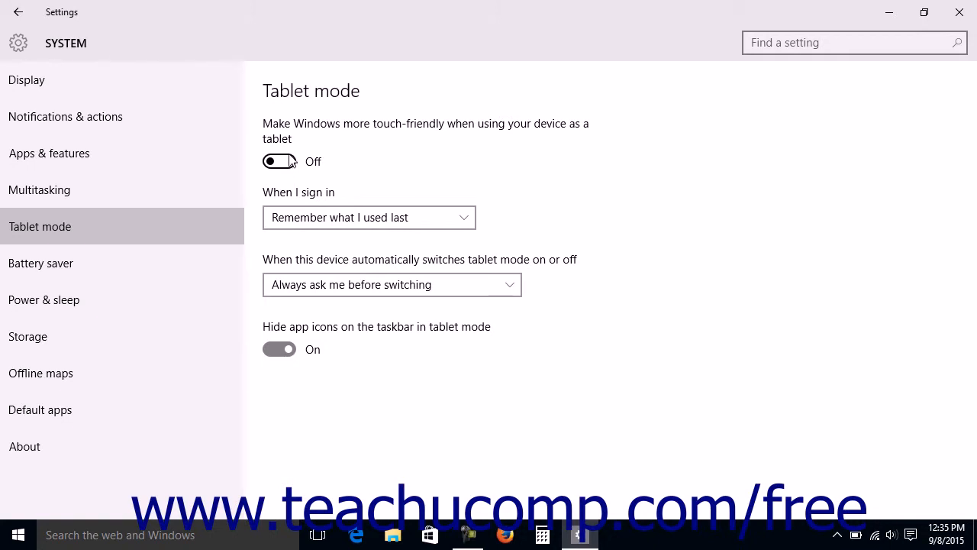
left_click(280, 161)
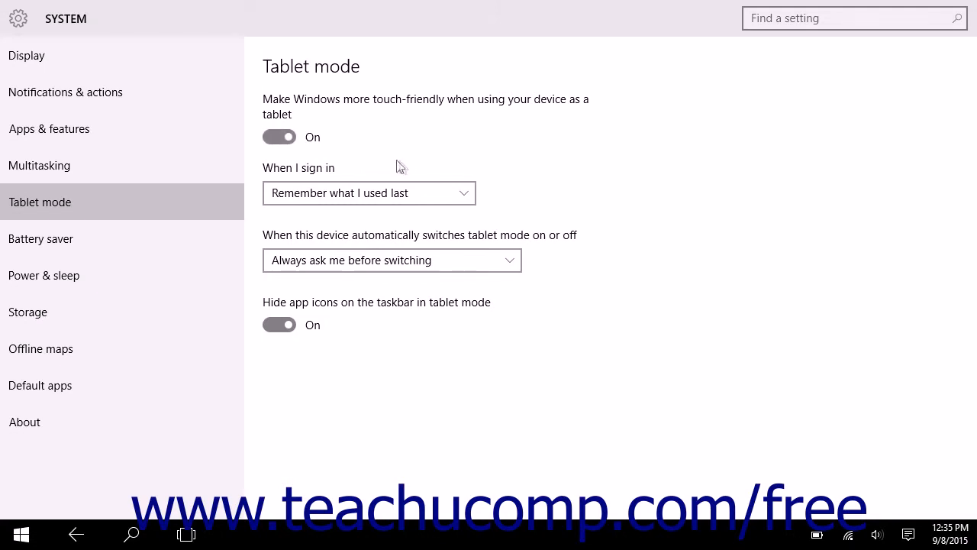
mouse_move(479, 174)
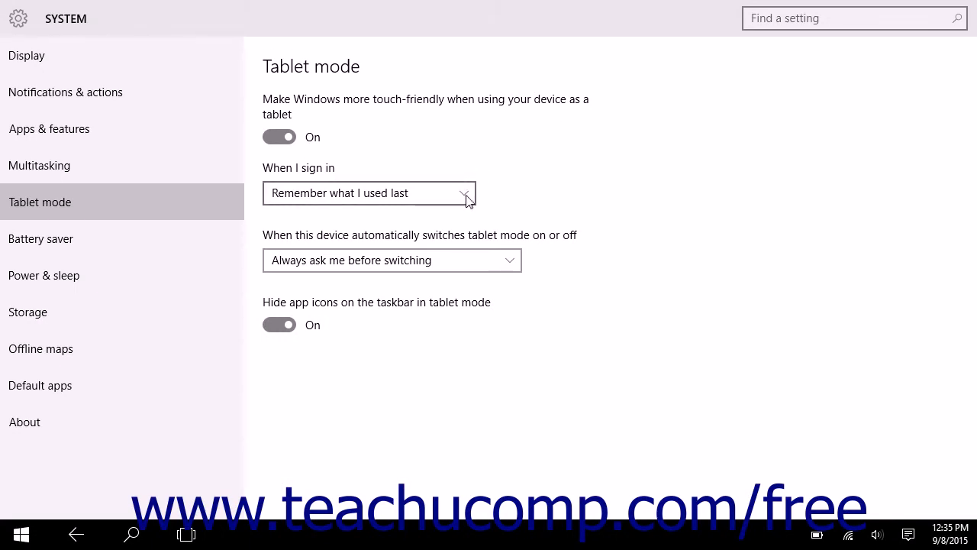
left_click(369, 192)
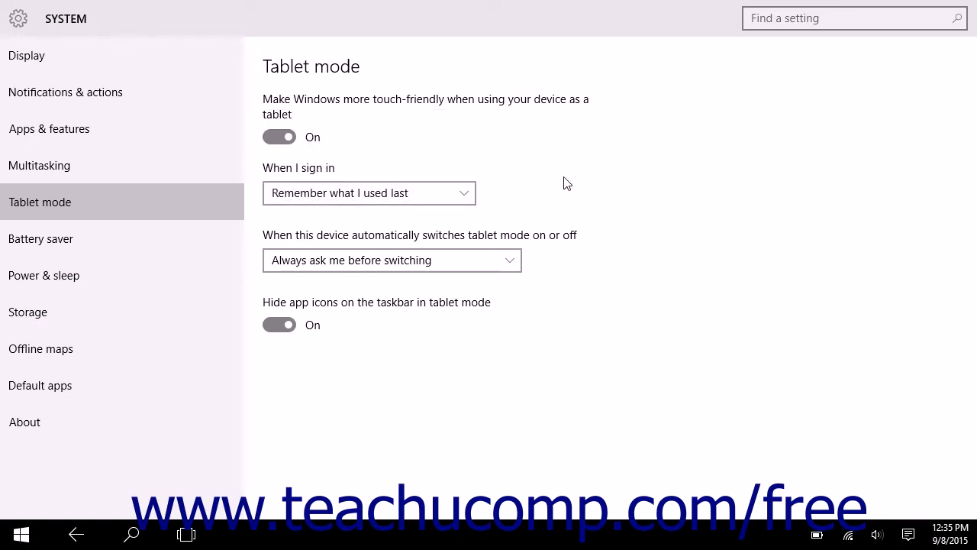
mouse_move(561, 185)
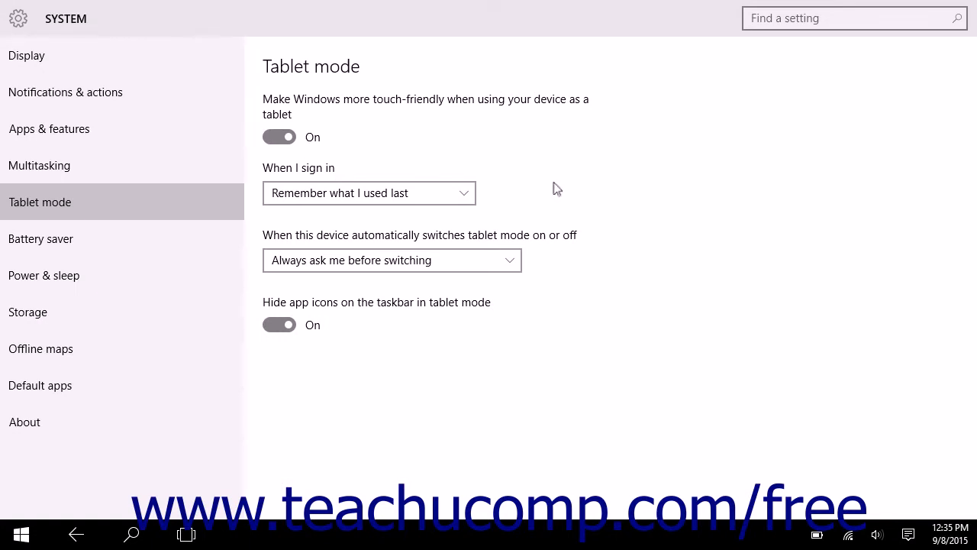
mouse_move(512, 260)
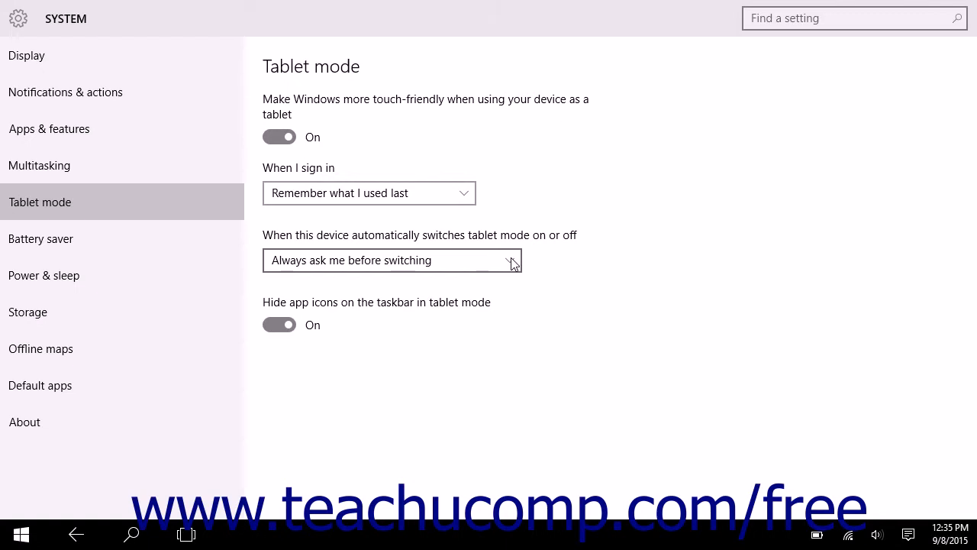
left_click(391, 259)
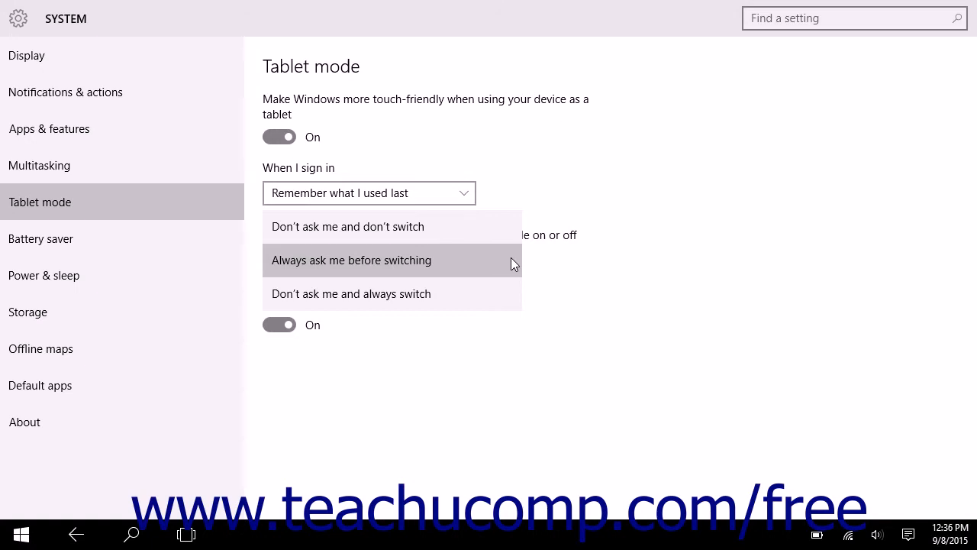
left_click(351, 260)
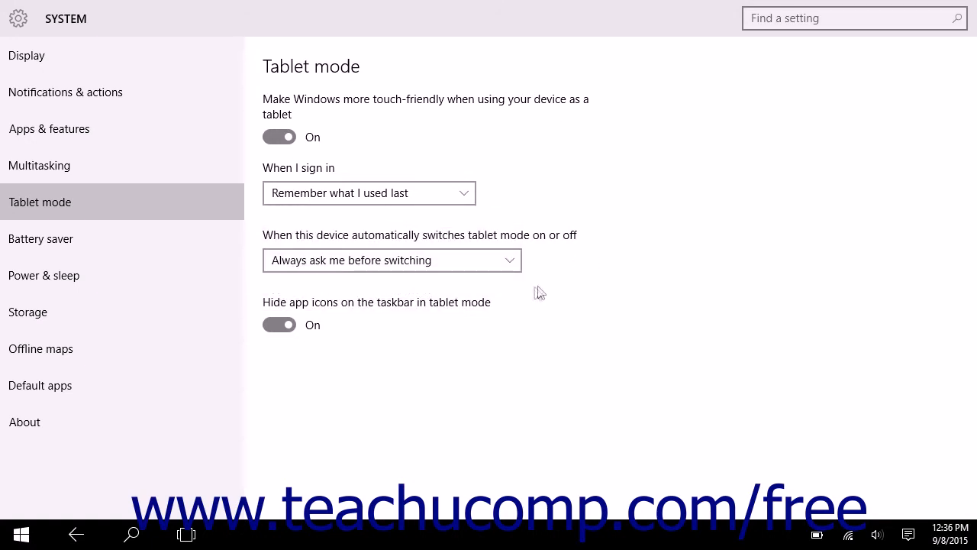
mouse_move(535, 295)
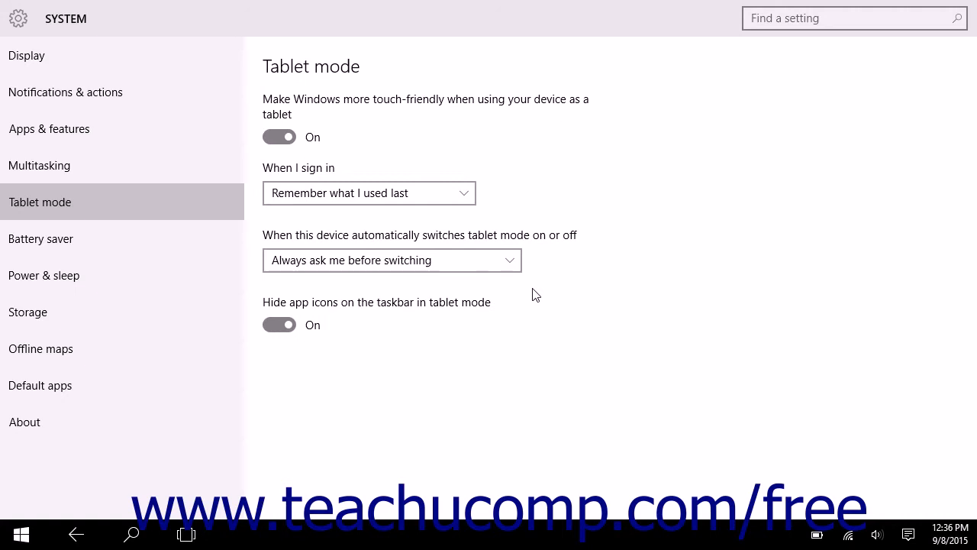